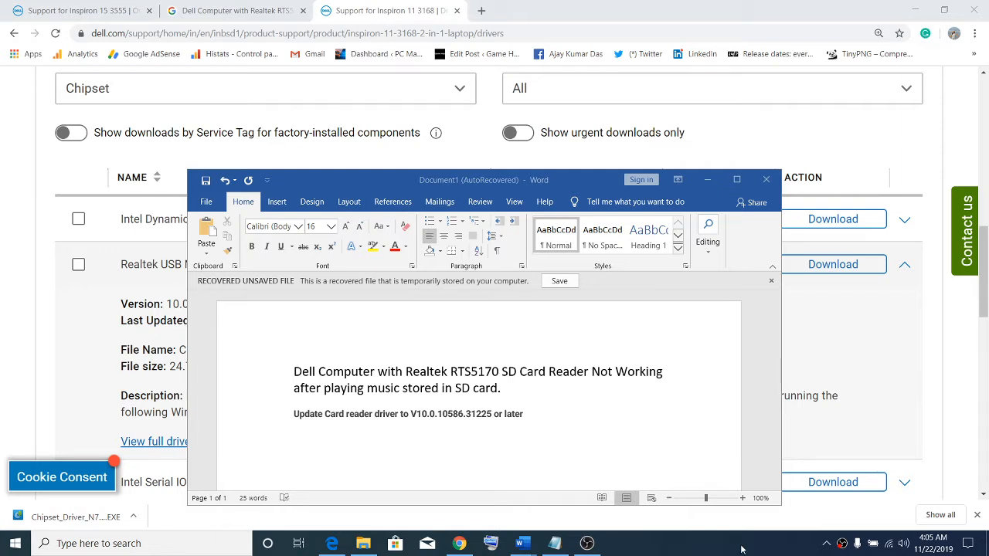
{"action": "mouse_move", "coordinate": [330, 422]}
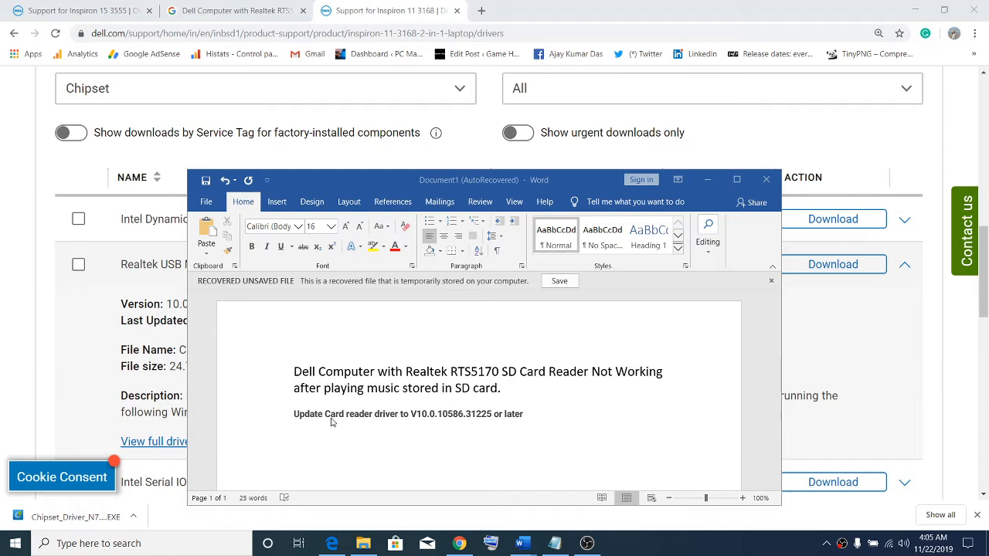
{"action": "mouse_move", "coordinate": [452, 424]}
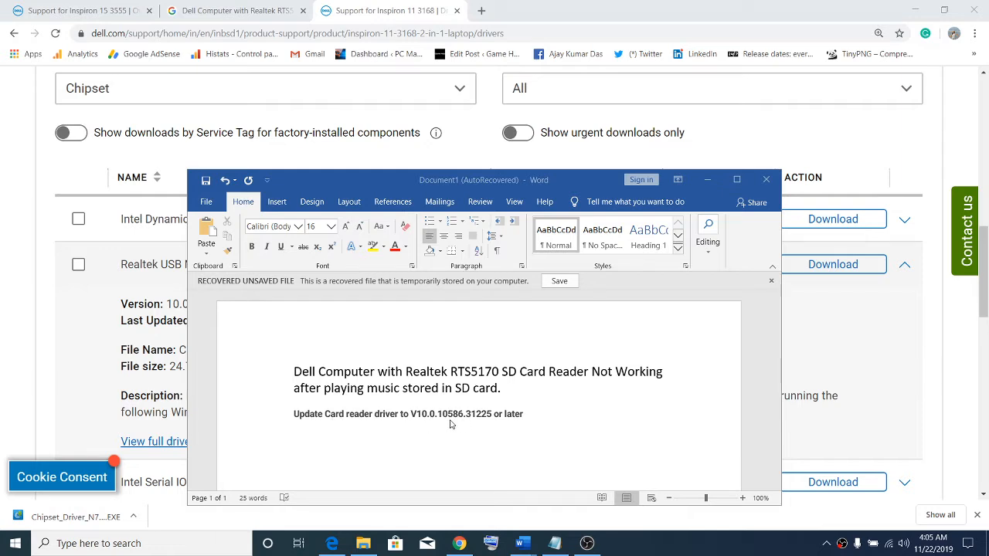
{"action": "mouse_move", "coordinate": [482, 417]}
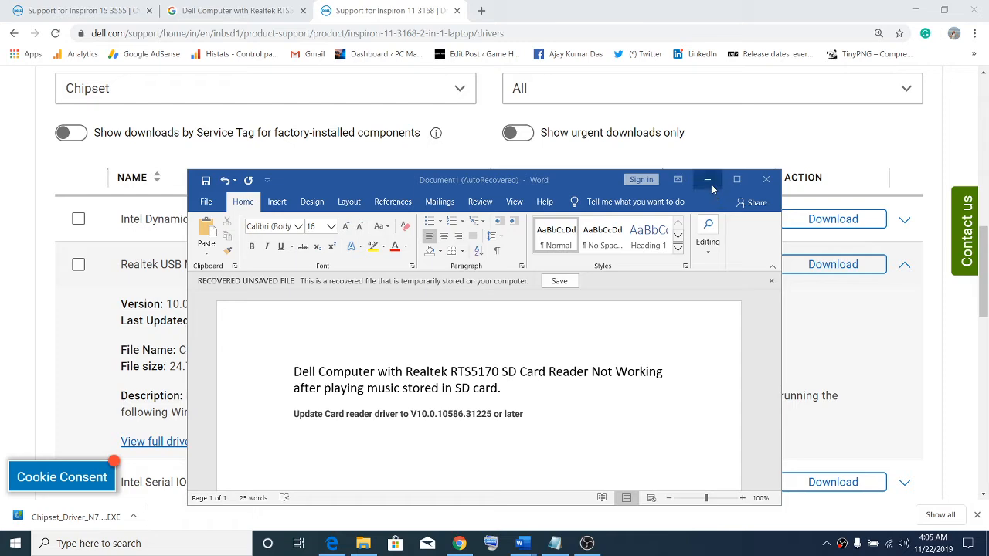
Step: Minimize the Word notes, load dell.com/support in Chrome, and focus its product search box
{"action": "left_click", "coordinate": [706, 179]}
{"action": "type", "text": "dell.com/support"}
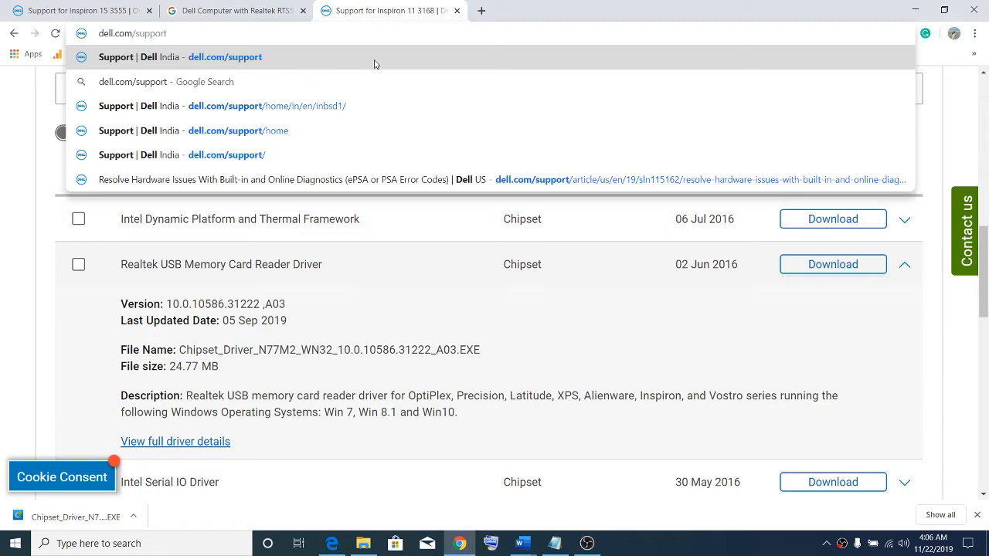
{"action": "left_click", "coordinate": [225, 56]}
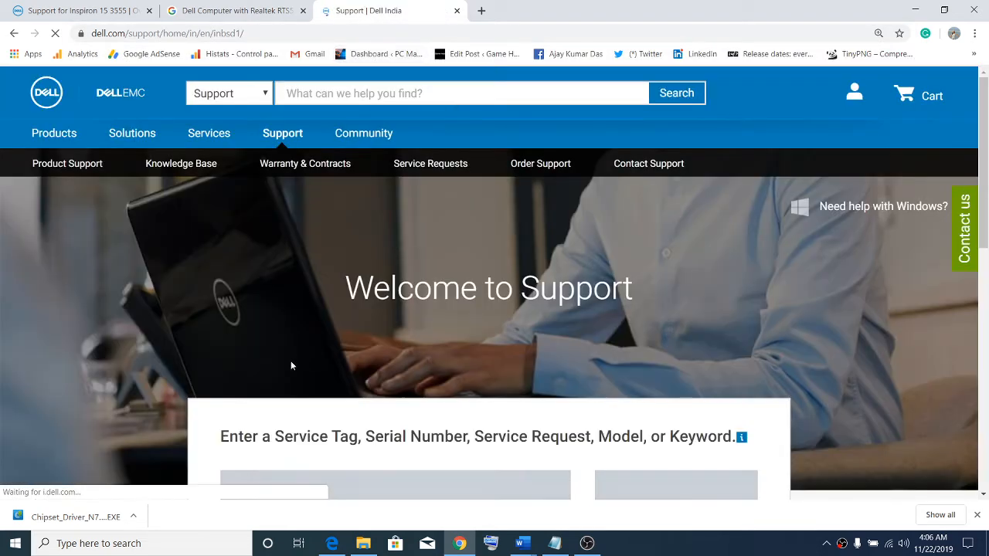
{"action": "scroll", "scroll_direction": "down", "scroll_amount": 3}
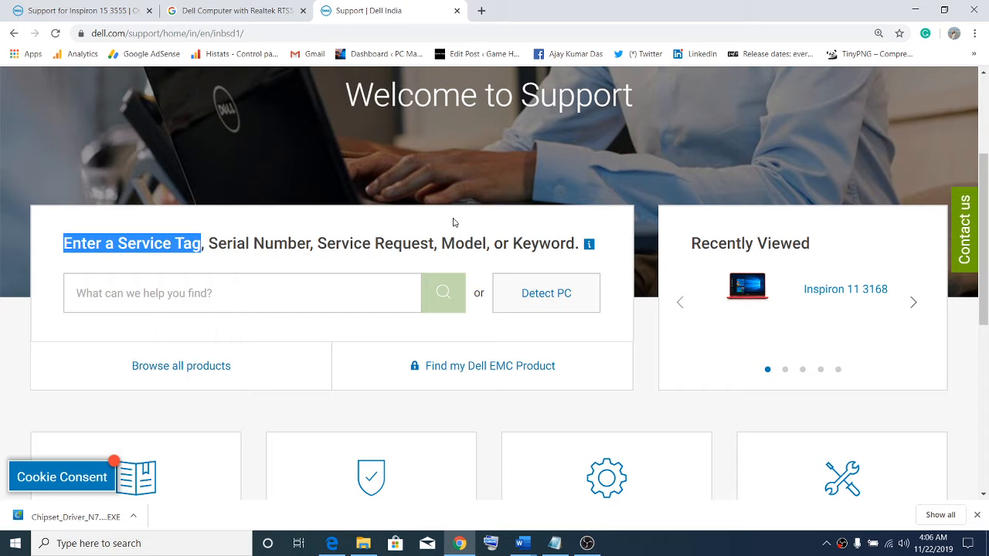
{"action": "mouse_move", "coordinate": [184, 286]}
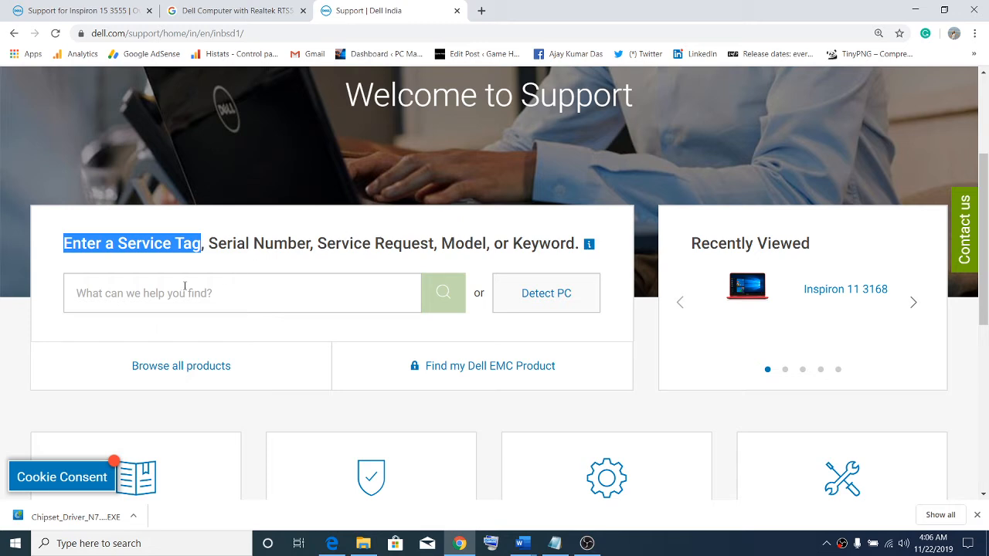
{"action": "left_click", "coordinate": [242, 292]}
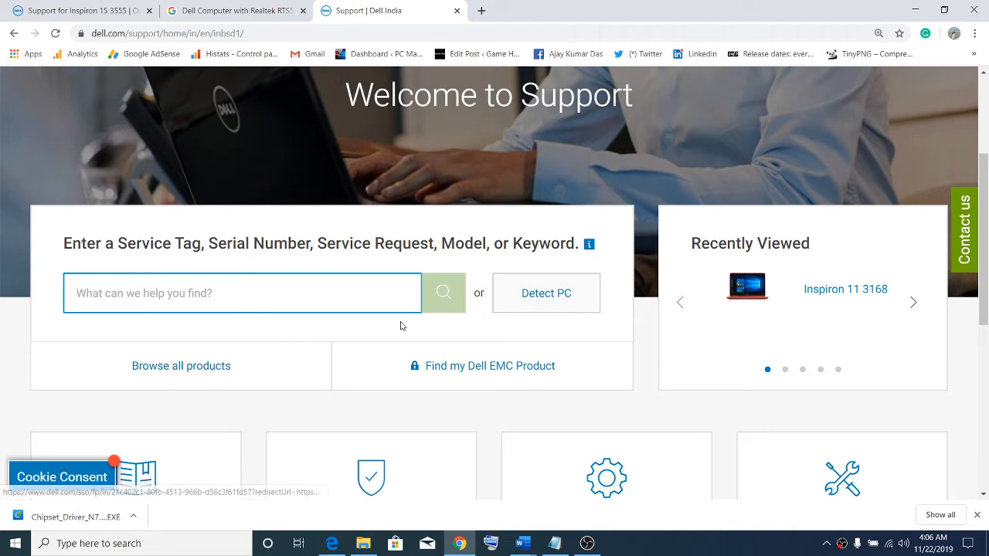
{"action": "mouse_move", "coordinate": [124, 371]}
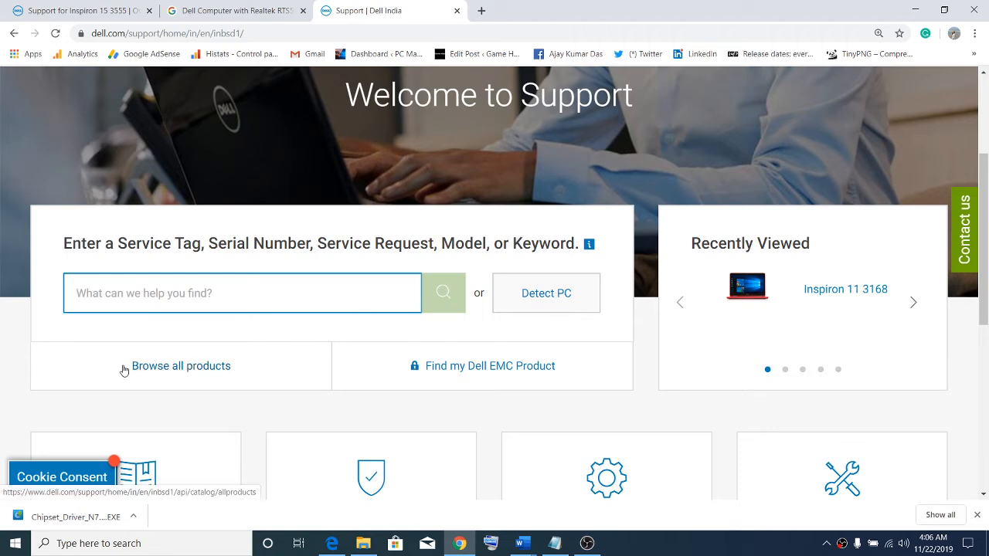
Step: Browse Laptops > Inspiron > 3000 Series and open the Inspiron 11 3168 support page
{"action": "left_click", "coordinate": [181, 365]}
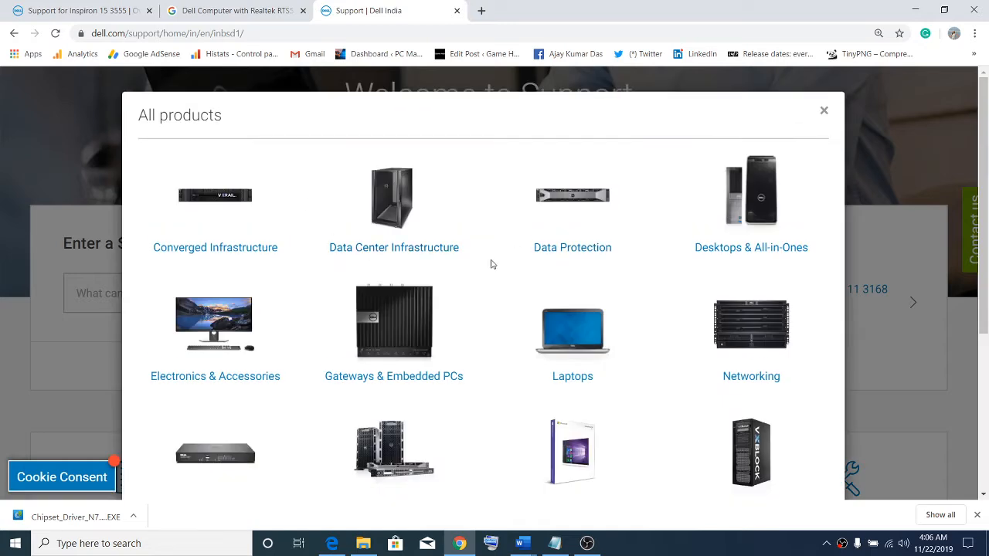
{"action": "scroll", "scroll_direction": "down", "scroll_amount": 3}
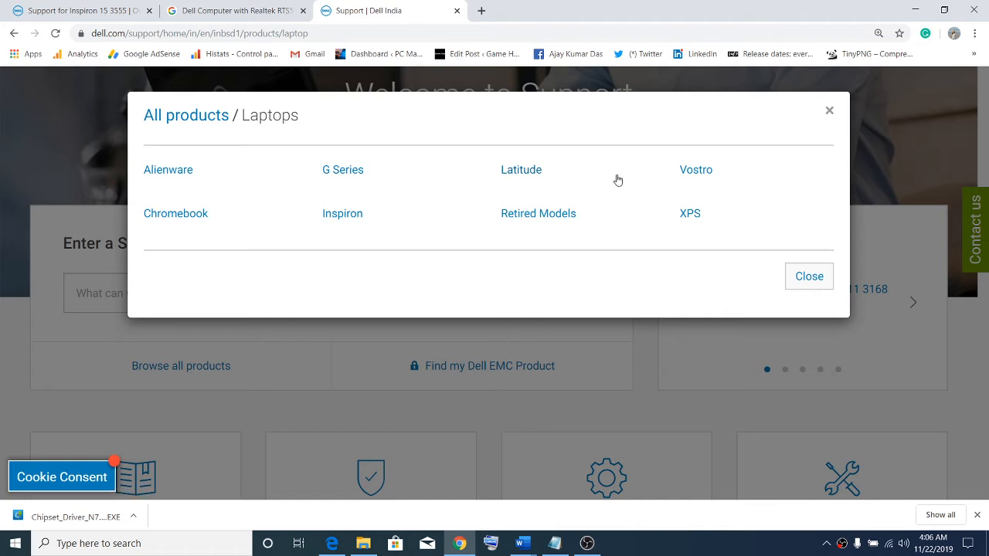
{"action": "mouse_move", "coordinate": [697, 165]}
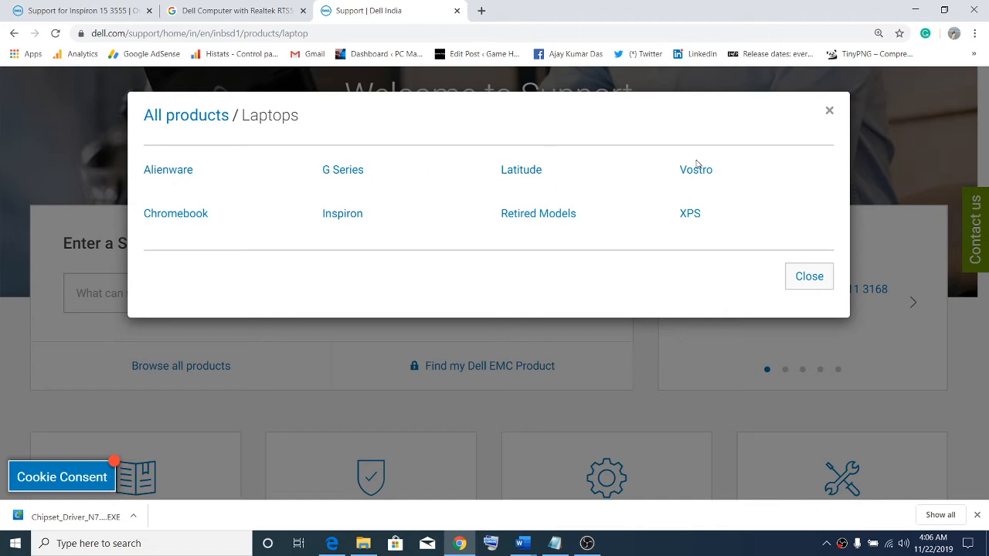
{"action": "left_click", "coordinate": [342, 213]}
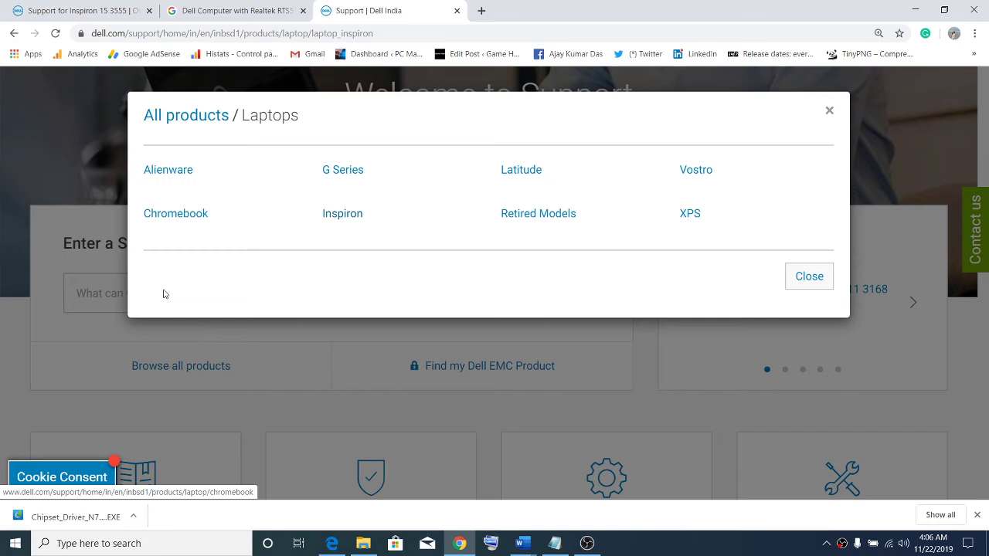
{"action": "left_click", "coordinate": [342, 213]}
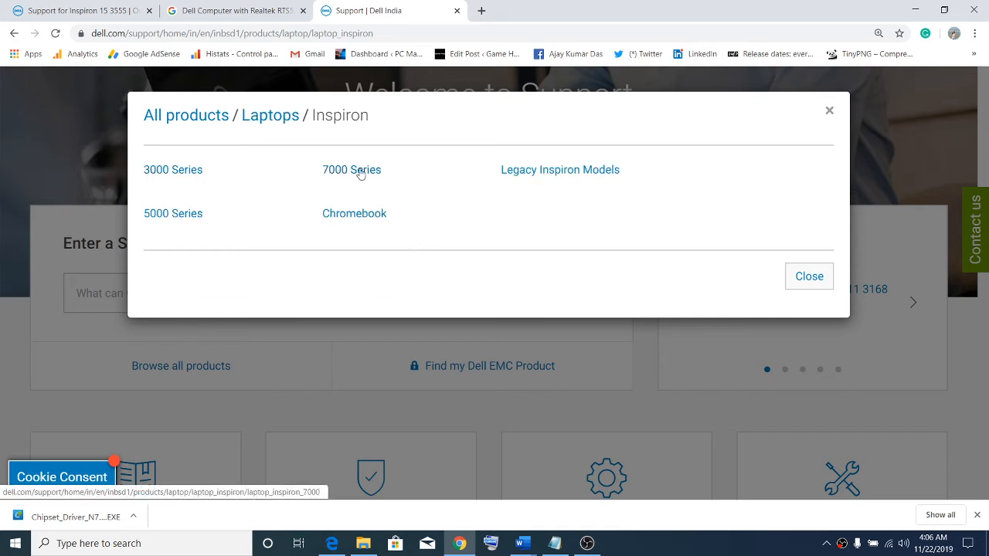
{"action": "mouse_move", "coordinate": [173, 169]}
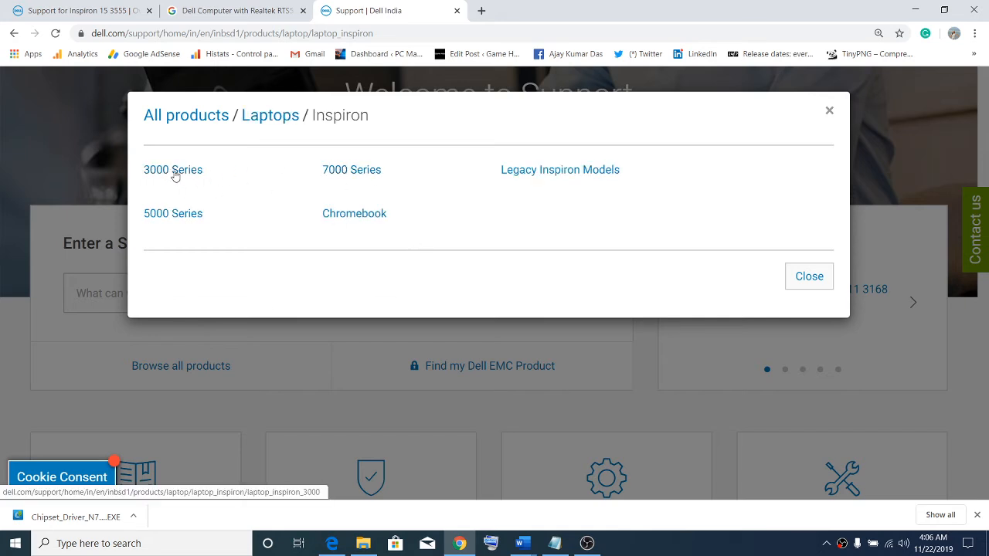
{"action": "left_click", "coordinate": [173, 169]}
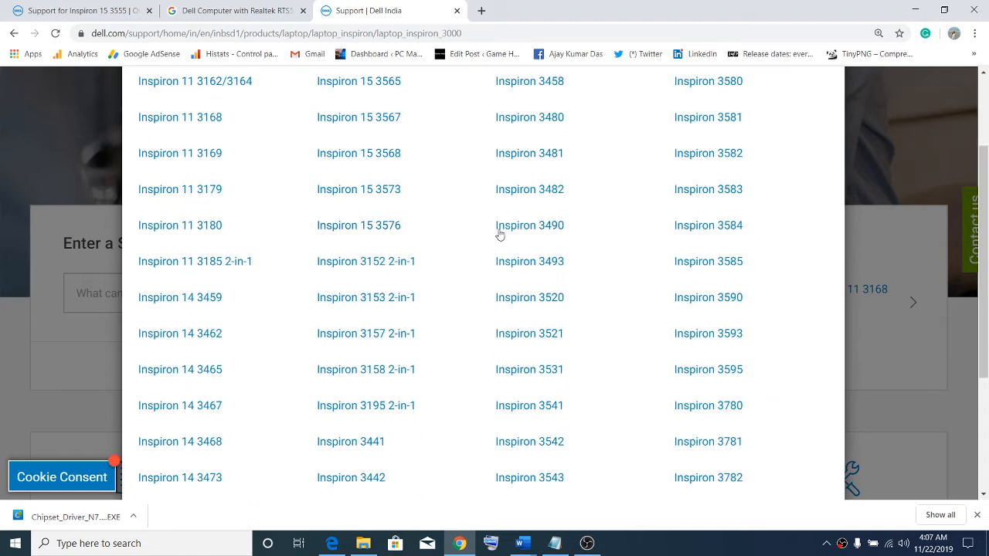
{"action": "mouse_move", "coordinate": [243, 143]}
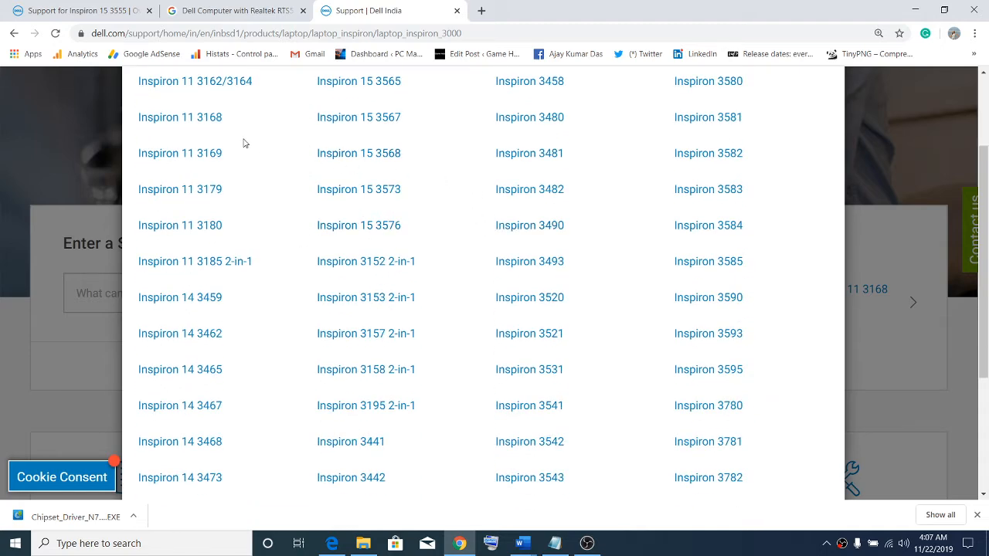
{"action": "left_click", "coordinate": [180, 117]}
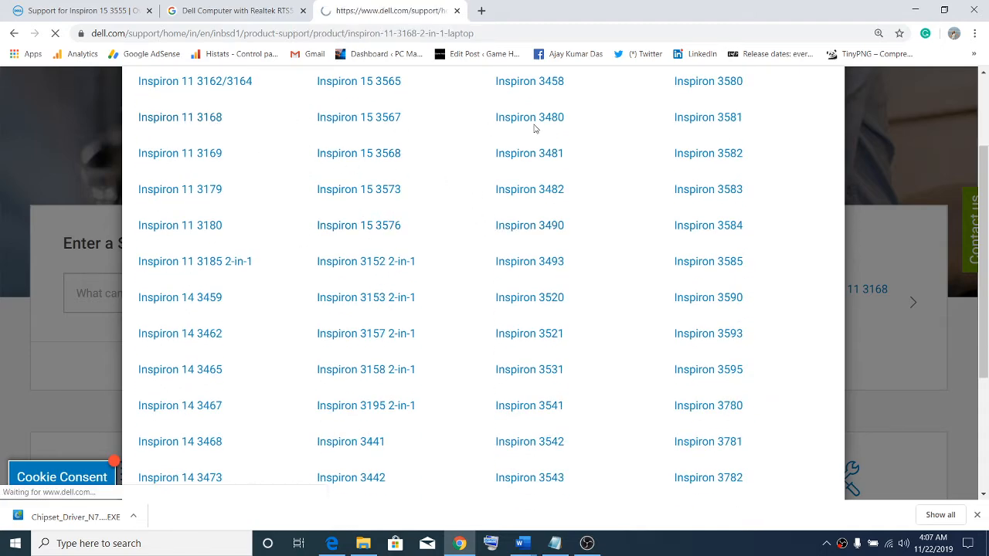
{"action": "left_click", "coordinate": [180, 117]}
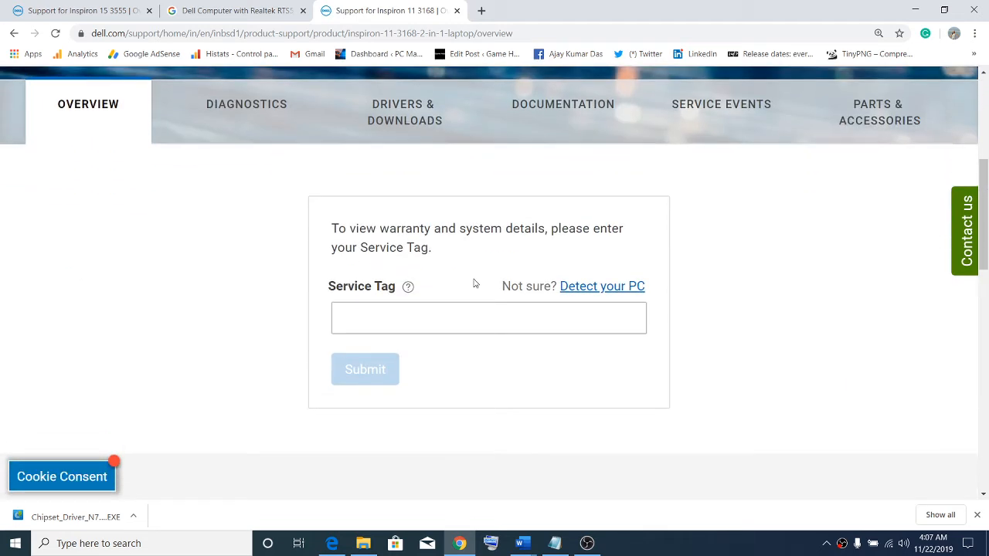
Step: Open Drivers & Downloads for the Inspiron 11 3168 and filter the category to Chipset
{"action": "left_click", "coordinate": [404, 112]}
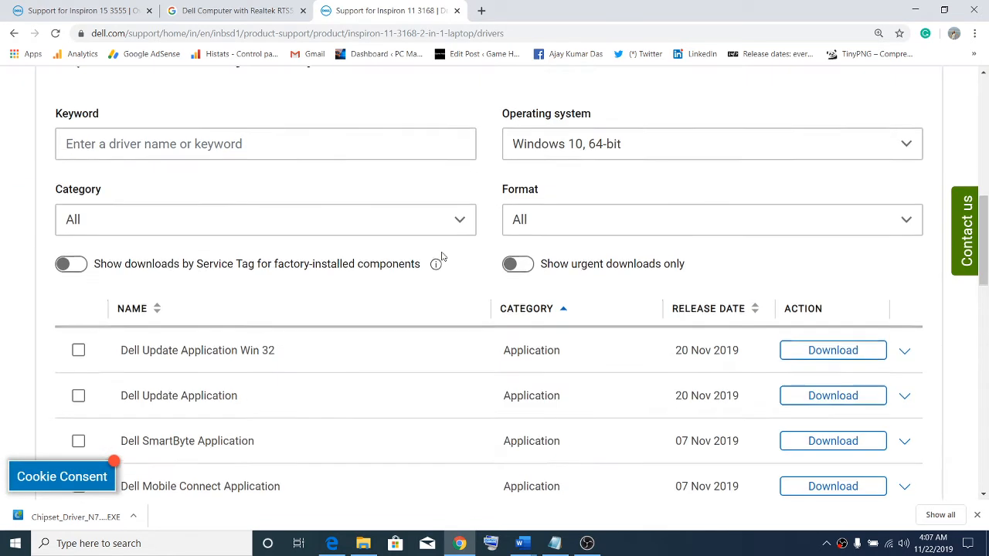
{"action": "scroll", "scroll_direction": "down", "scroll_amount": 3}
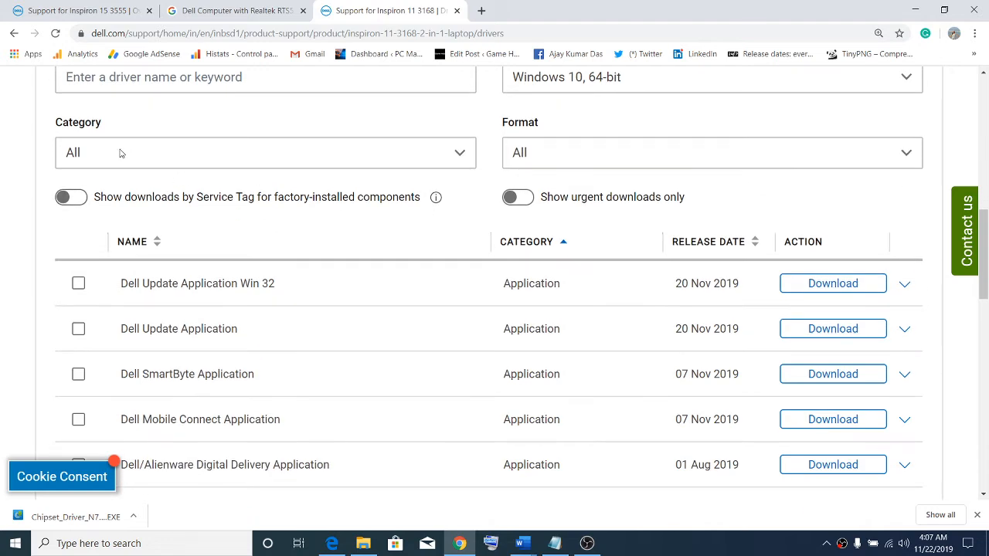
{"action": "mouse_move", "coordinate": [111, 142]}
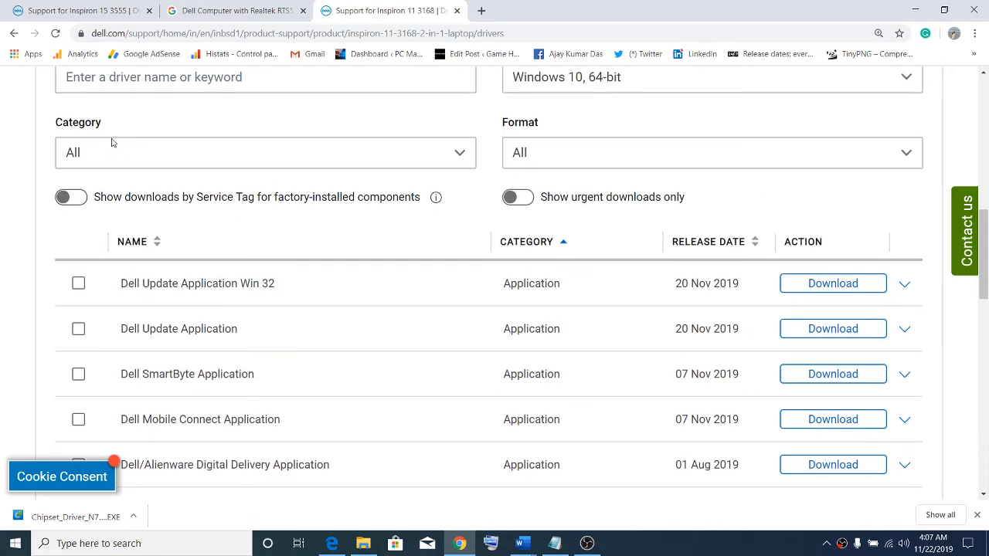
{"action": "mouse_move", "coordinate": [95, 129]}
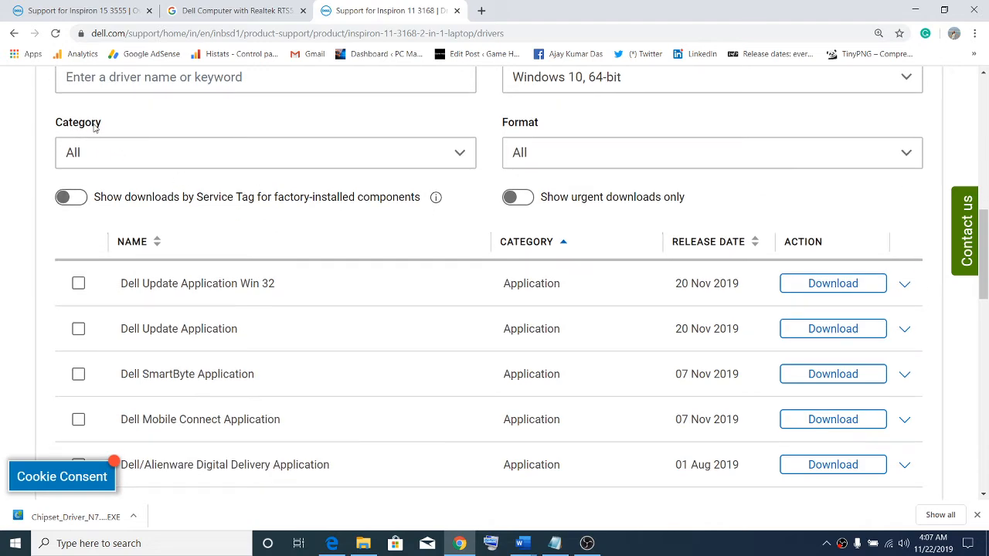
{"action": "mouse_move", "coordinate": [196, 160]}
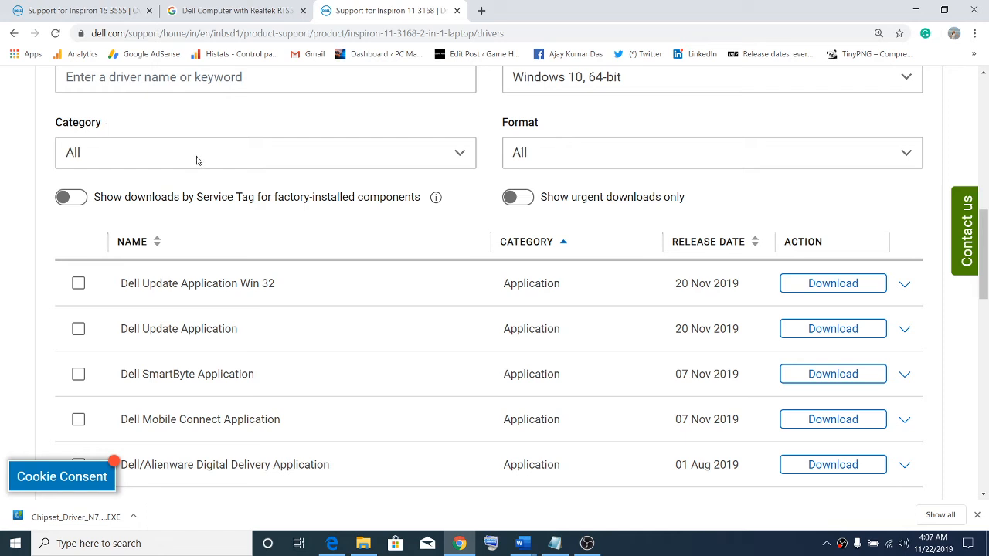
{"action": "left_click", "coordinate": [266, 152]}
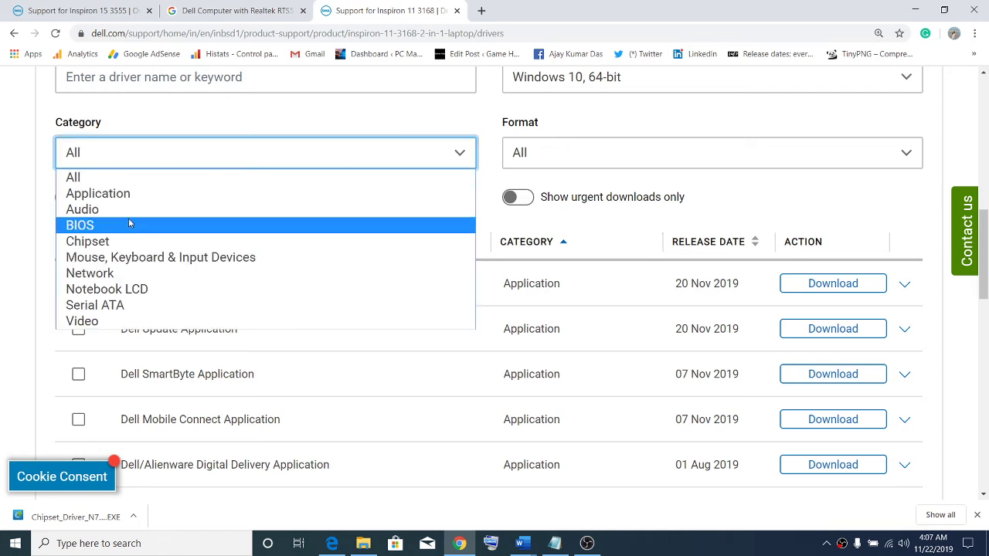
{"action": "mouse_move", "coordinate": [160, 257]}
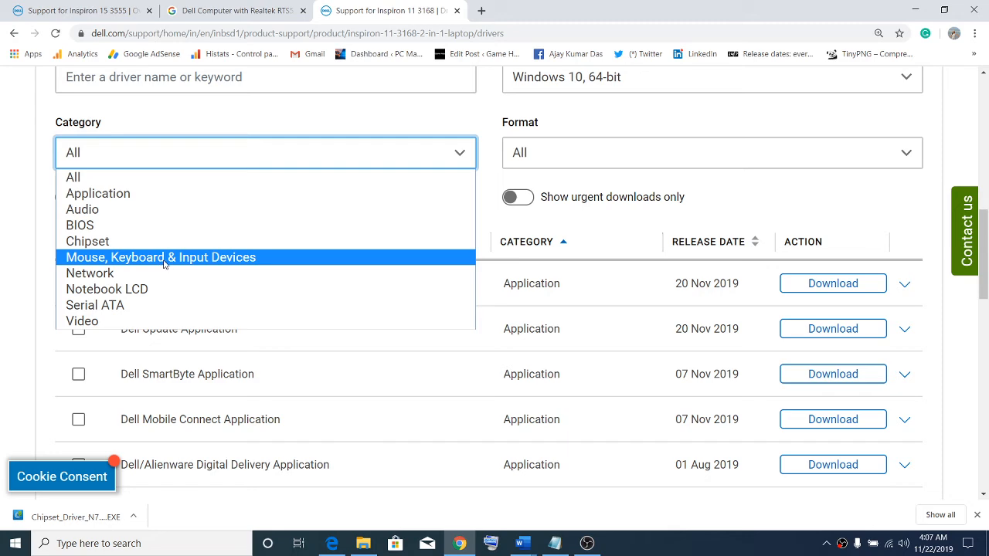
{"action": "left_click", "coordinate": [87, 241]}
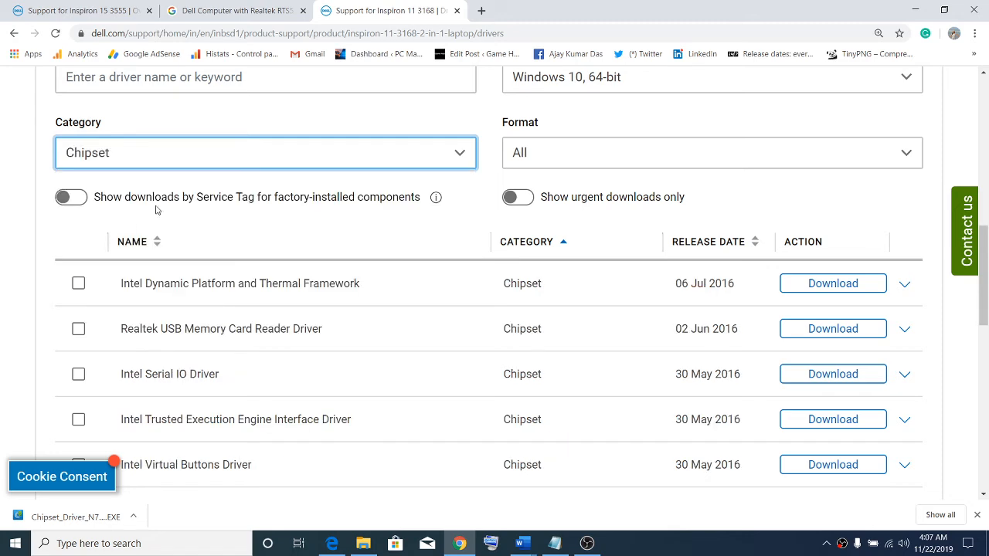
{"action": "mouse_move", "coordinate": [149, 188]}
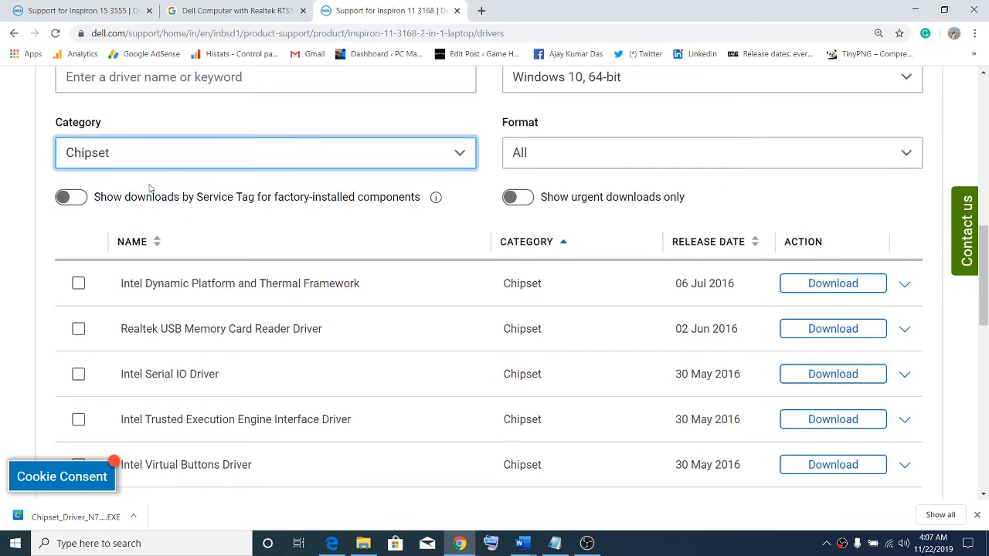
{"action": "scroll", "scroll_direction": "down", "scroll_amount": 3}
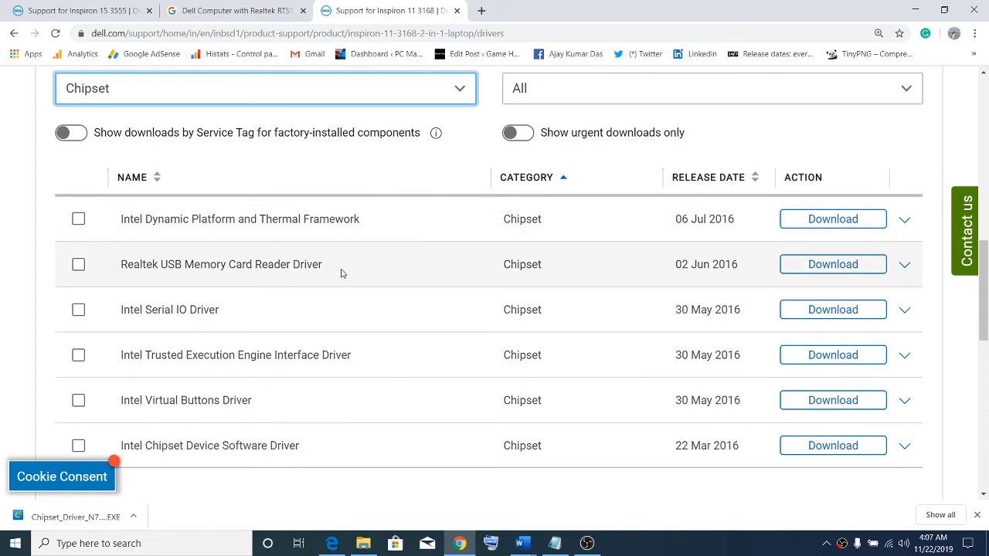
{"action": "scroll", "scroll_direction": "up", "scroll_amount": 3}
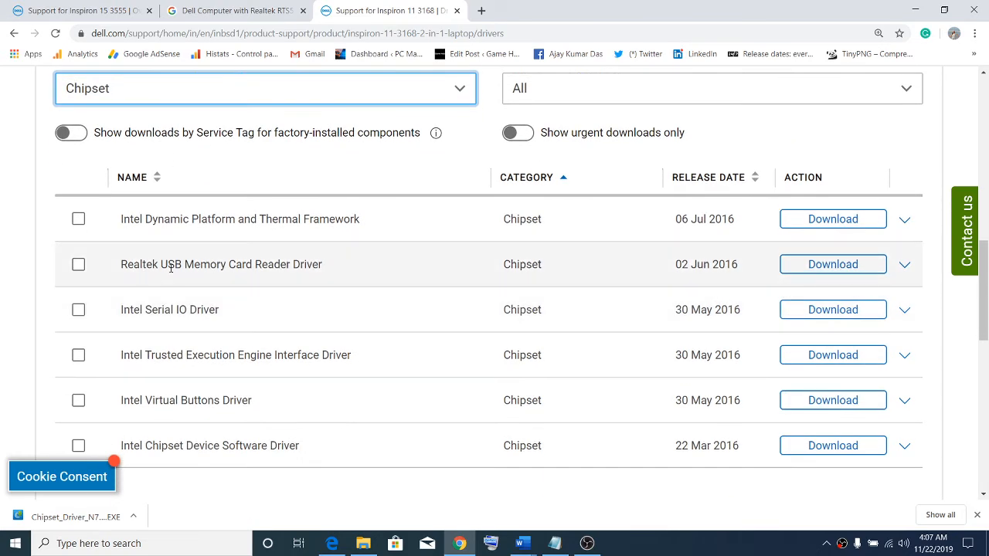
{"action": "mouse_move", "coordinate": [293, 276]}
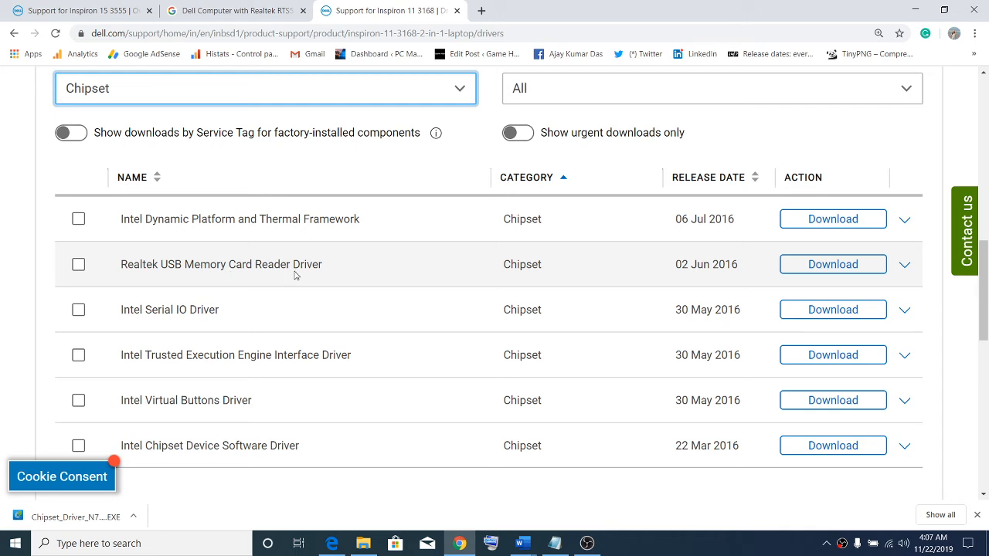
Step: Expand the Realtek USB Memory Card Reader Driver row (A03, 24.77 MB) and download it
{"action": "left_click", "coordinate": [904, 264]}
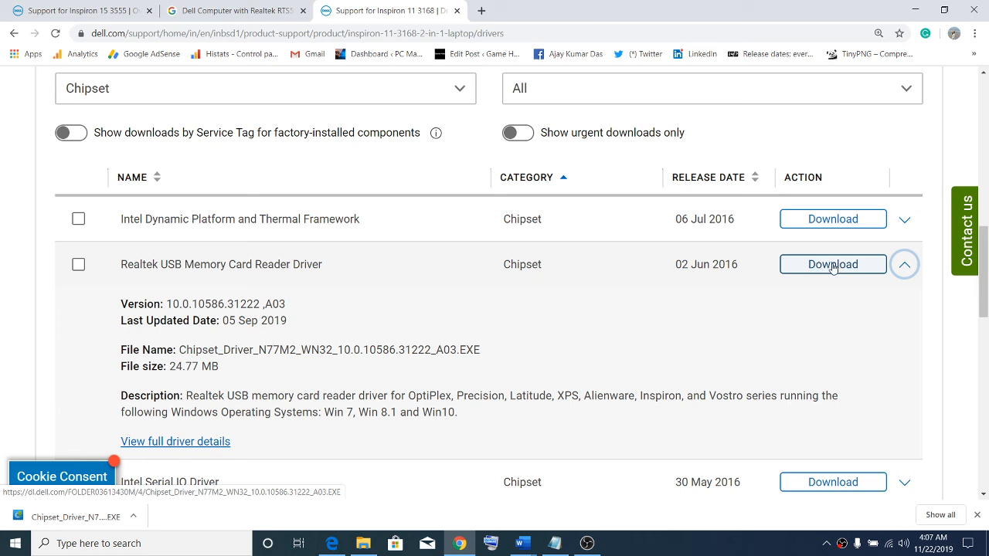
{"action": "left_click", "coordinate": [832, 264]}
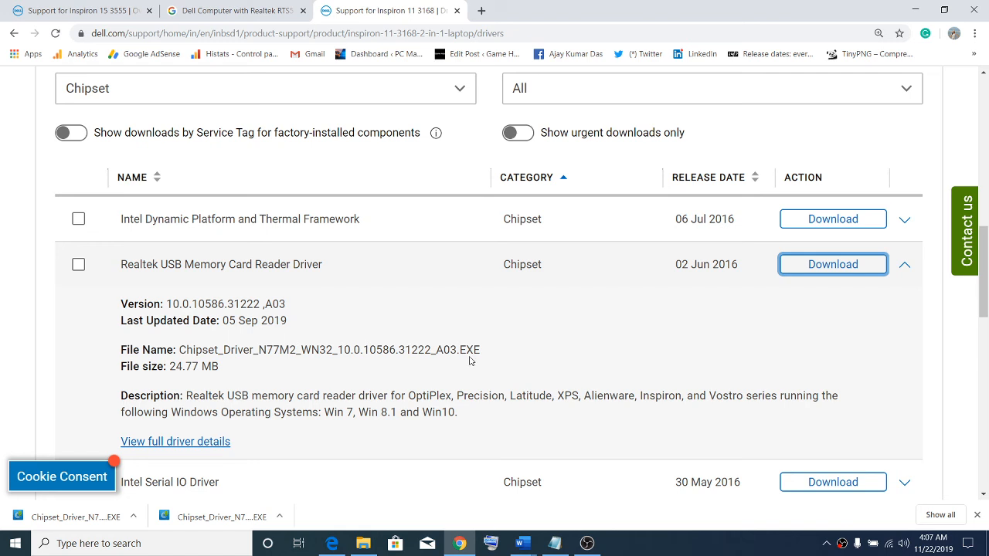
{"action": "mouse_move", "coordinate": [487, 305]}
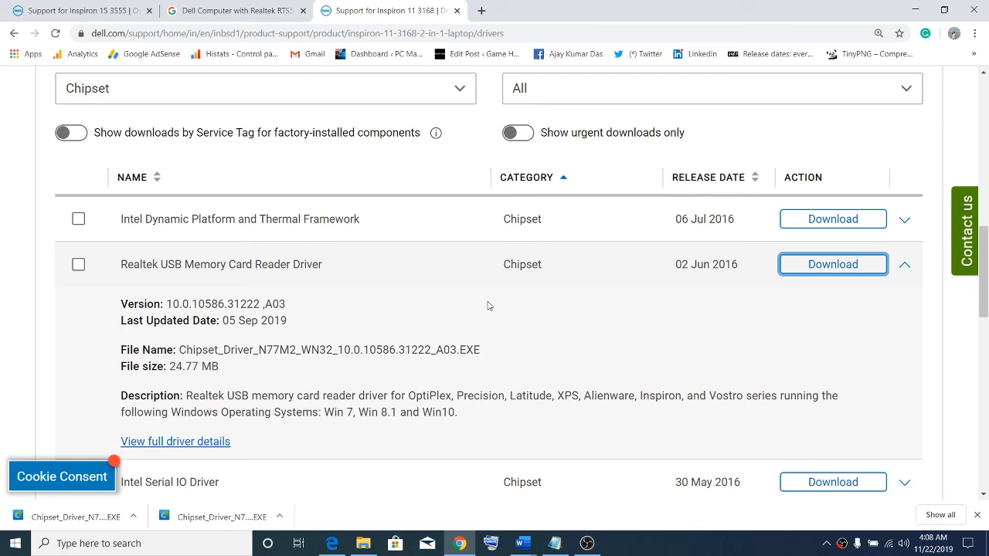
{"action": "mouse_move", "coordinate": [632, 479]}
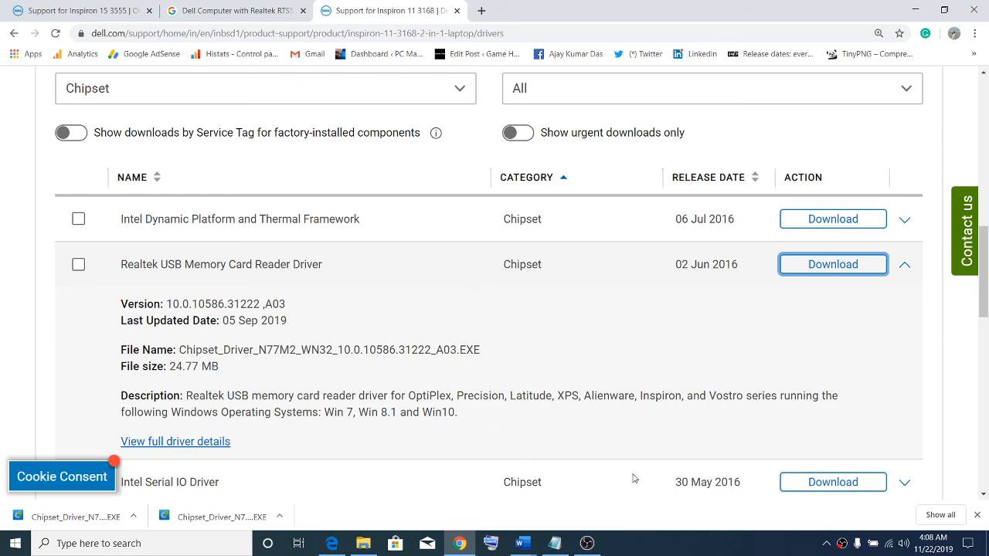